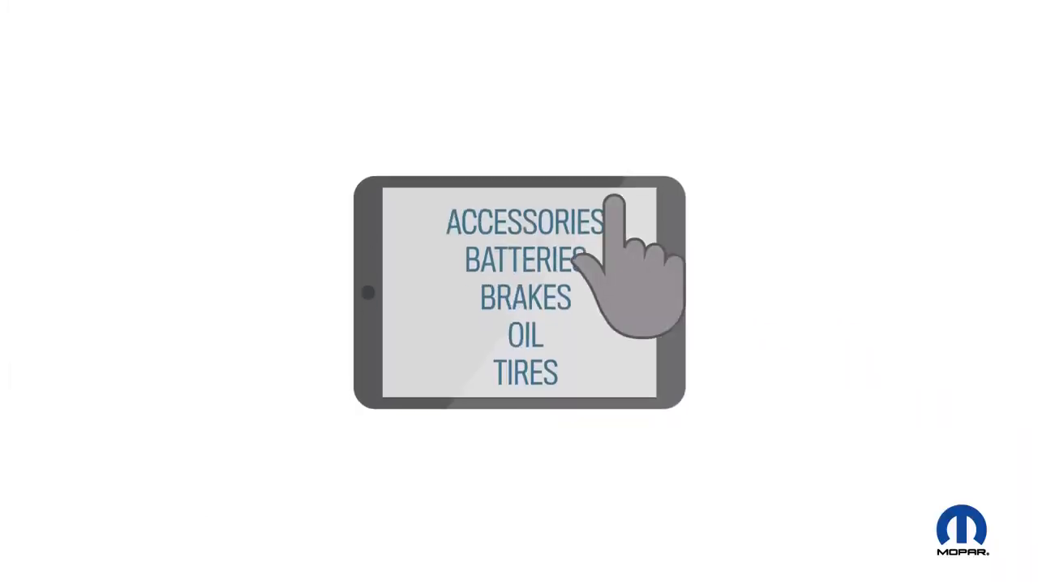
mouse_move(555, 373)
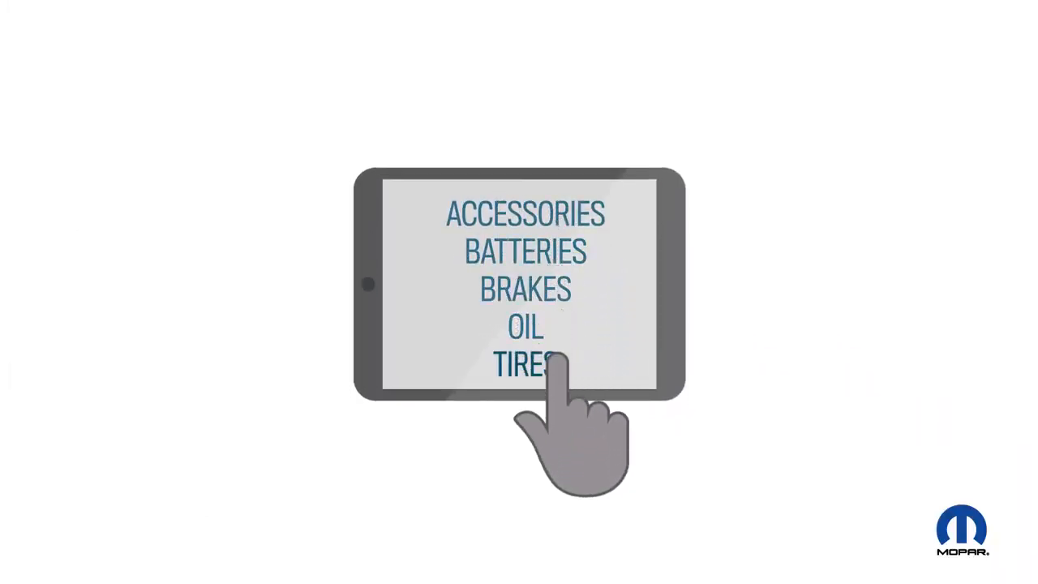
left_click(531, 365)
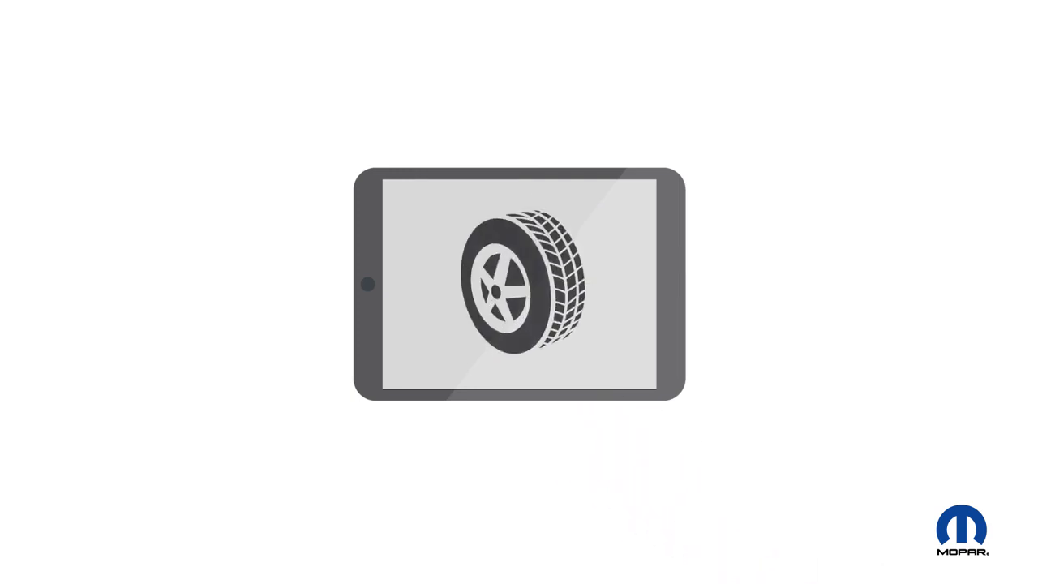